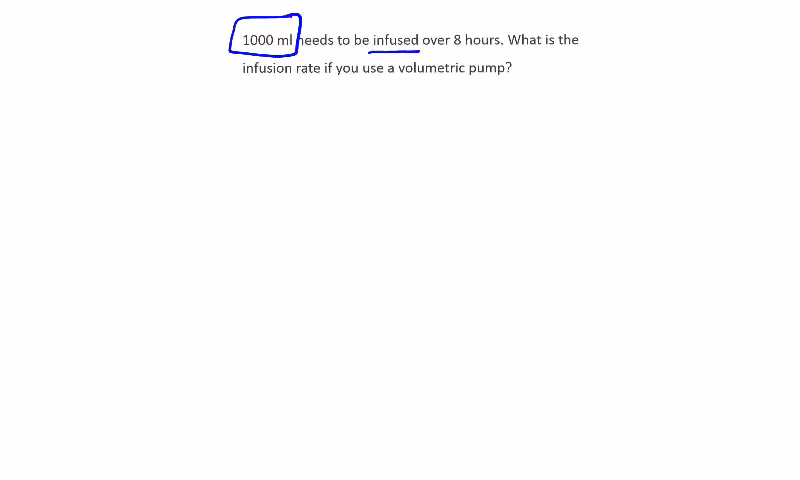
Circle the 1000 ml volume in the problem statement.
left_click_drag(424, 30, 510, 56)
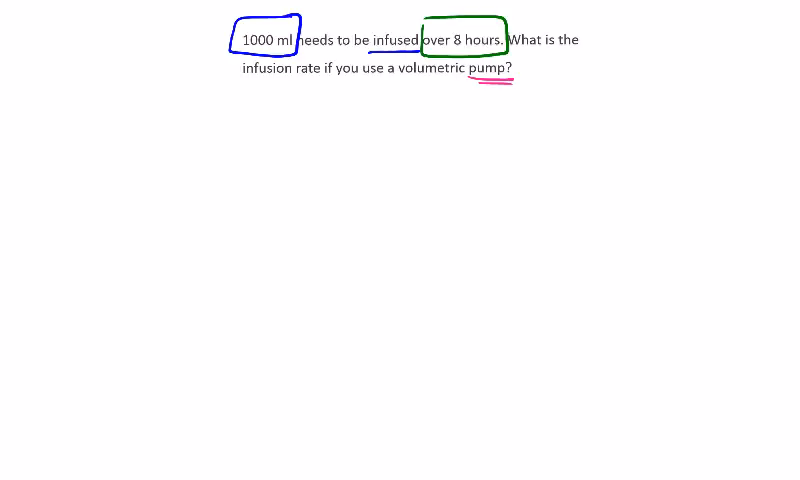
Circle 'pump', note the units ml/h, and write 1000 ml over 8 h as a fraction.
left_click_drag(470, 68, 516, 68)
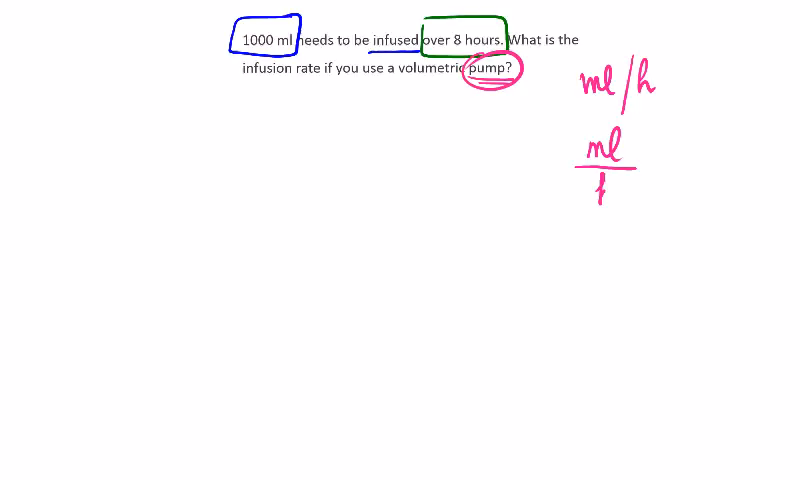
type("h")
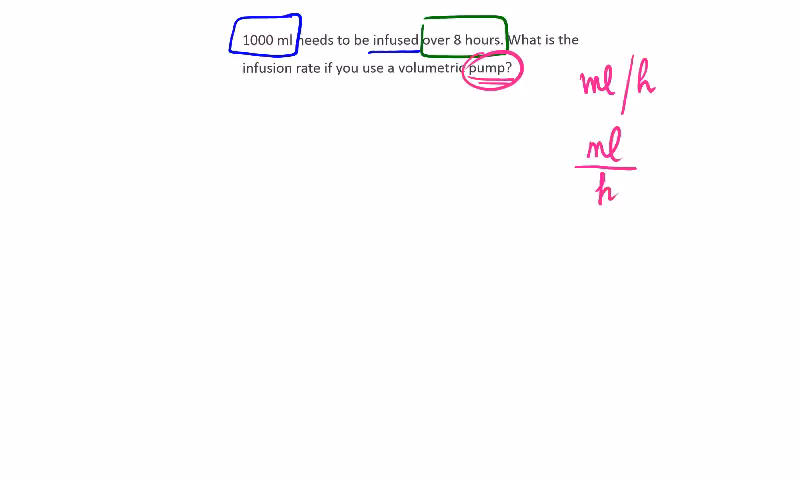
left_click_drag(188, 20, 210, 56)
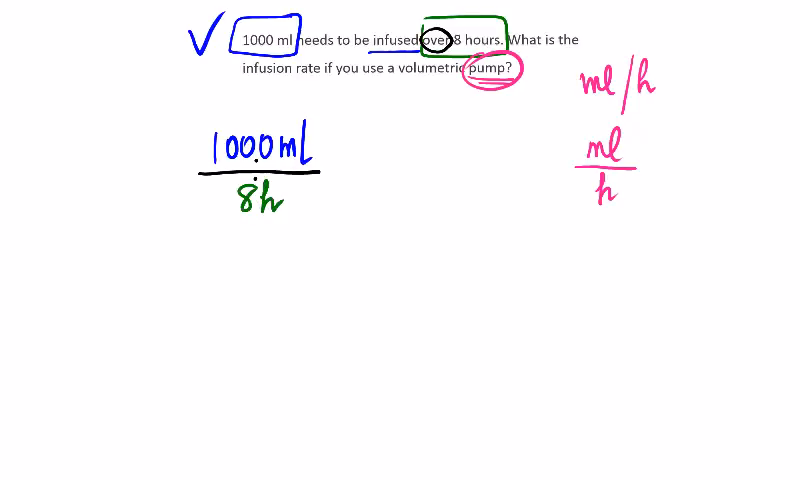
Draw an equals sign after the 1000 ml over 8 h fraction.
left_click_drag(580, 104, 660, 100)
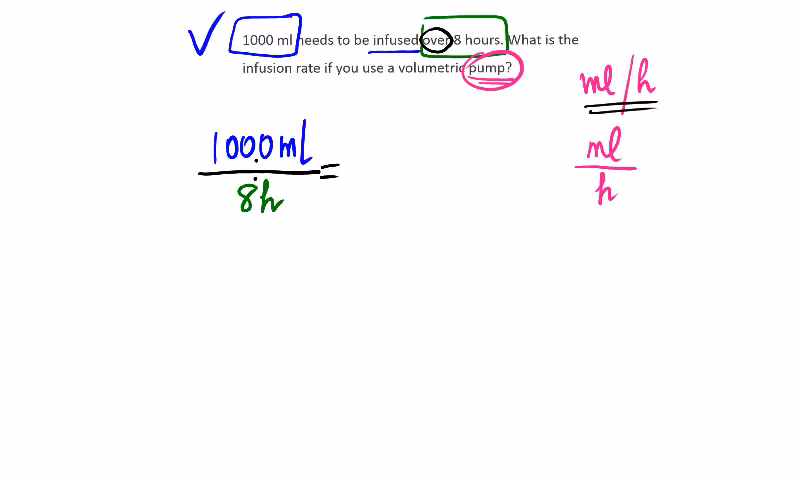
Move to a fresh page of the problem and begin writing 'Pu' for Pump.
left_click(234, 432)
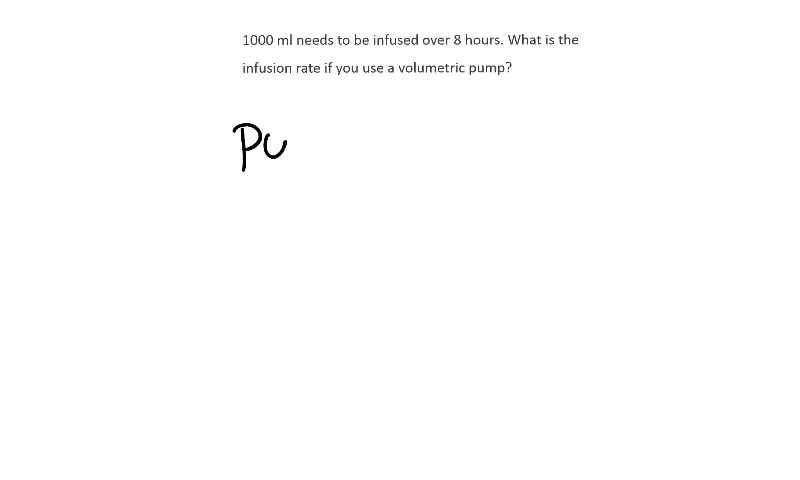
Finish writing 'Pump' and start the note 'Vol' beneath it.
type("mp")
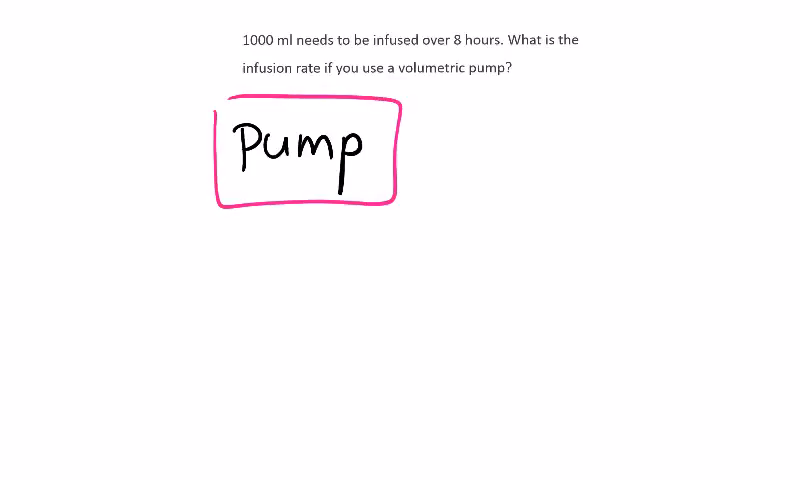
type("Vol")
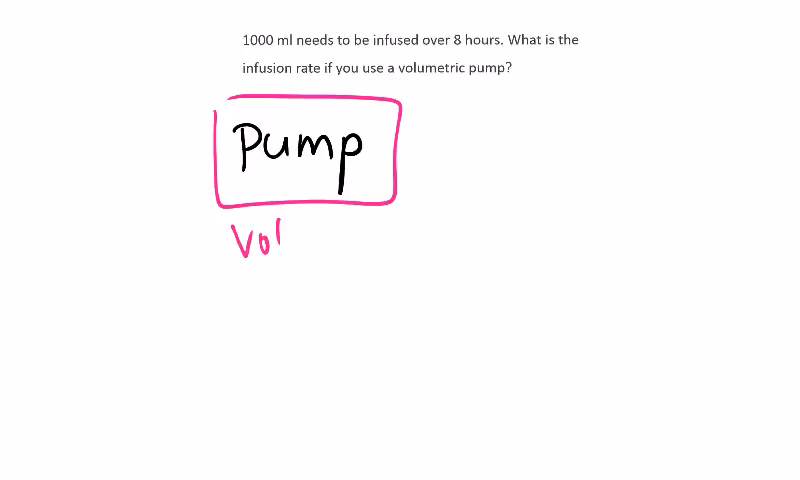